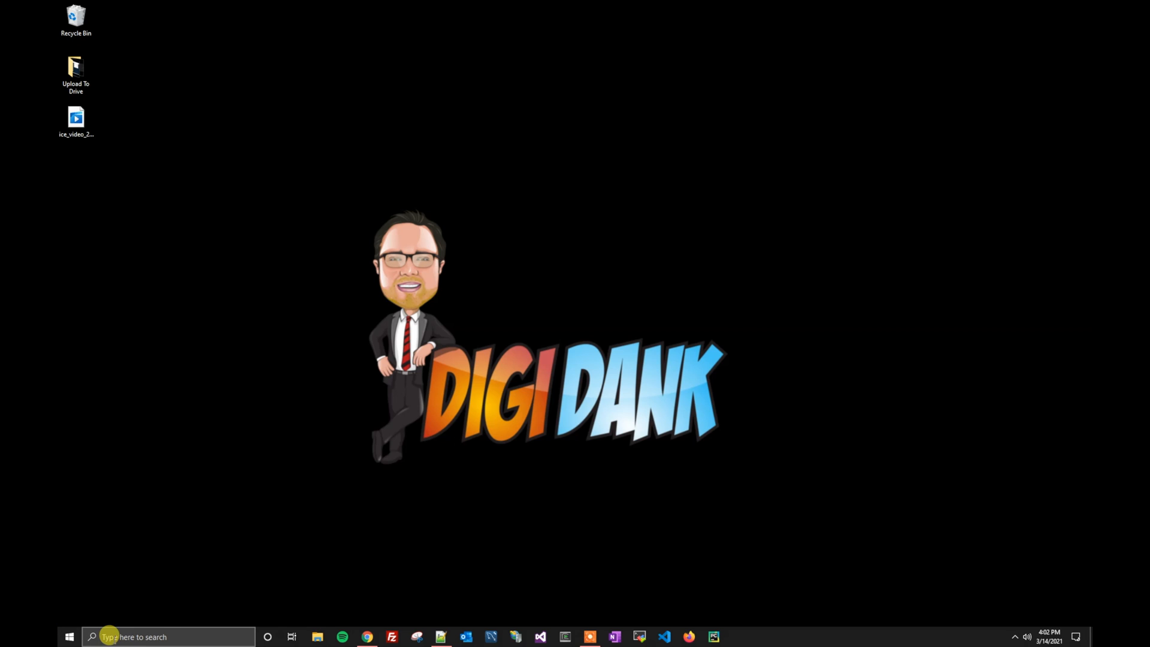
Step: Open the JetBrains Start Menu folder containing the PyCharm Community Edition 2020.2.3 shortcut
click(69, 636)
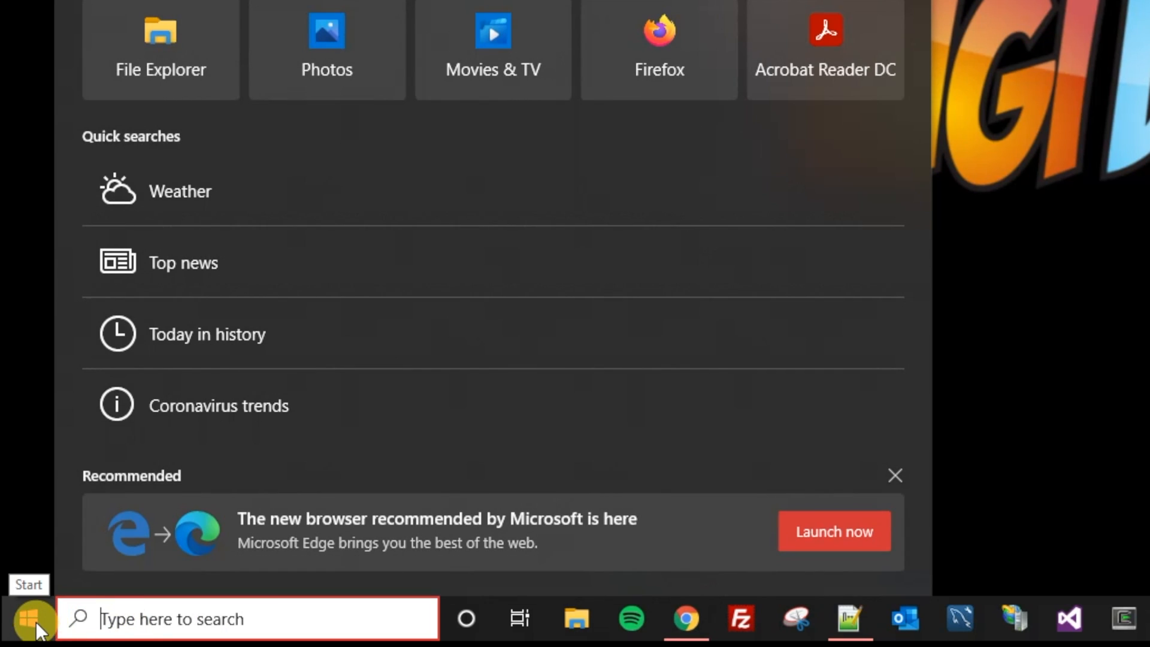
click(29, 618)
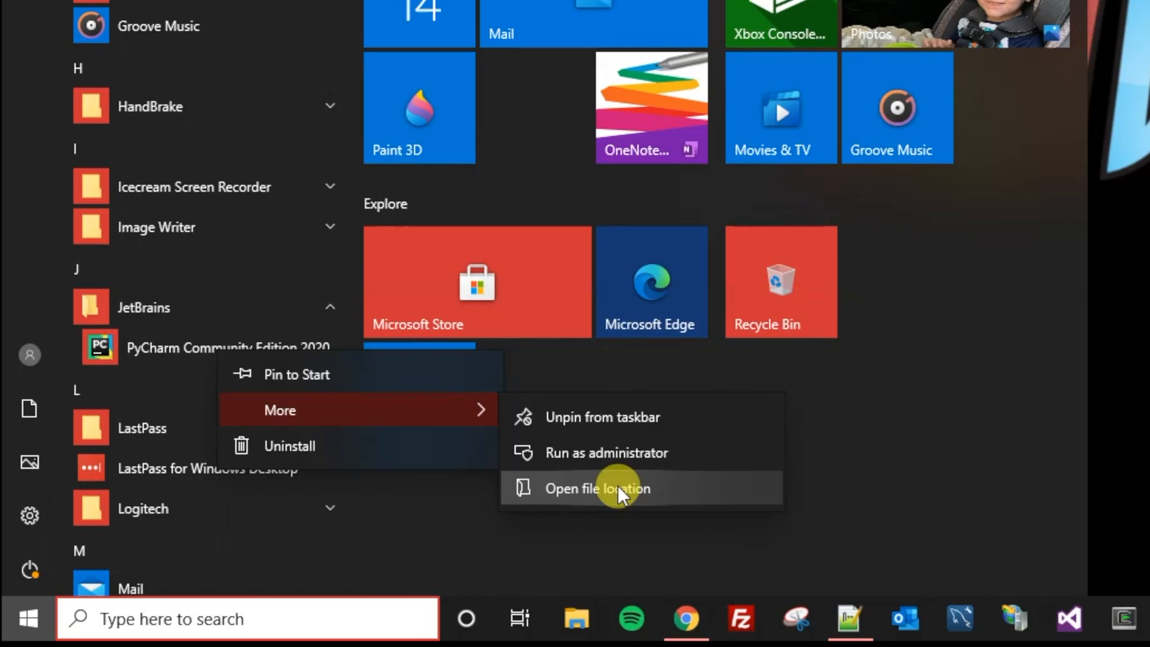
click(596, 489)
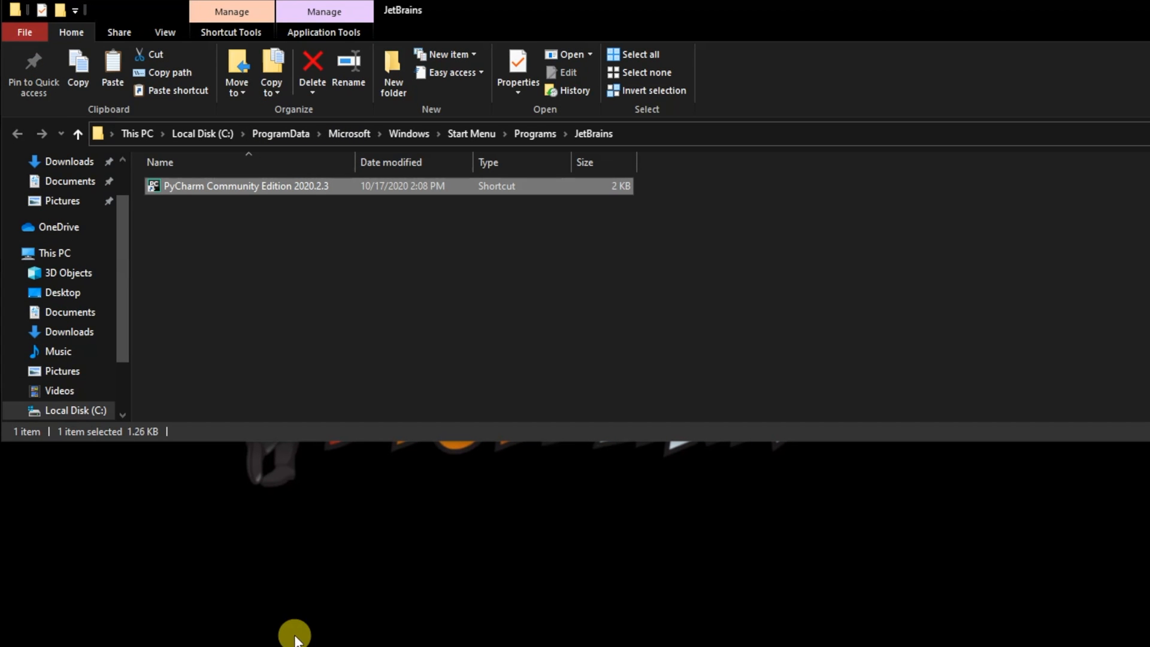
mouse_move(267, 205)
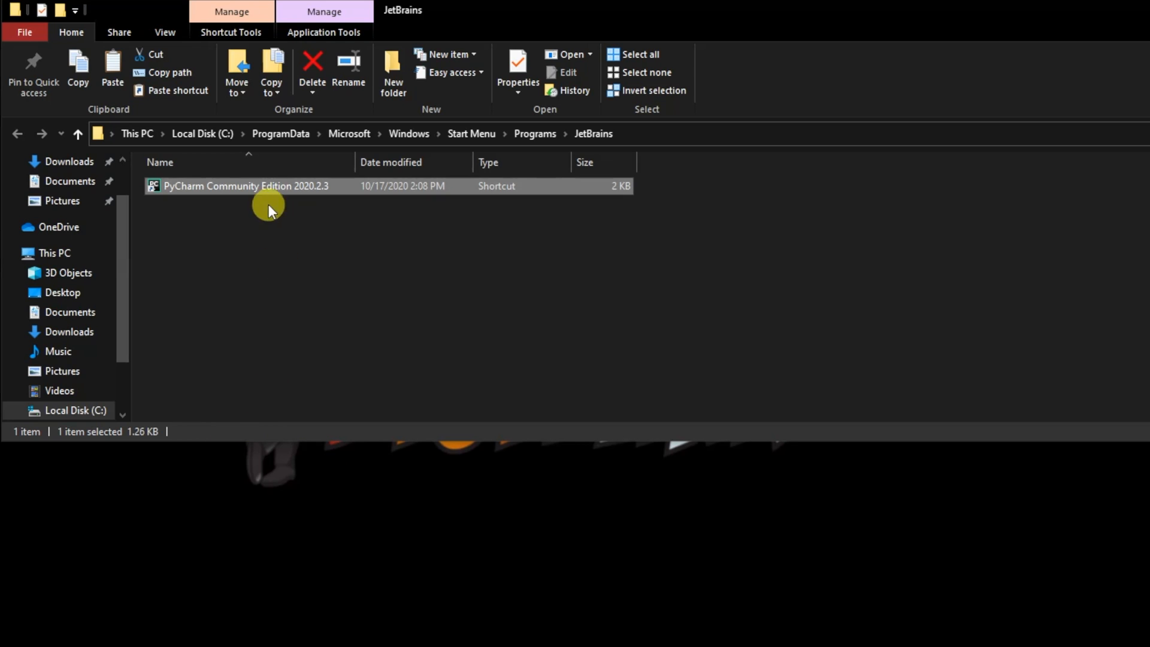
Step: Open the Properties window of the PyCharm Community Edition shortcut
right_click(246, 186)
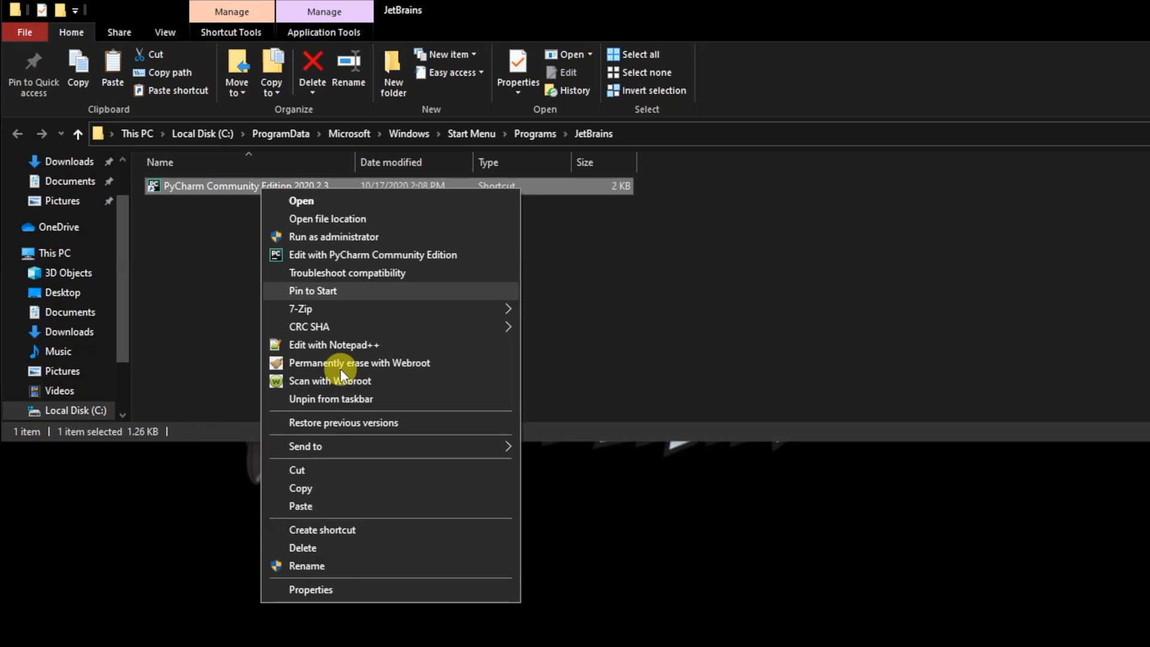
click(310, 589)
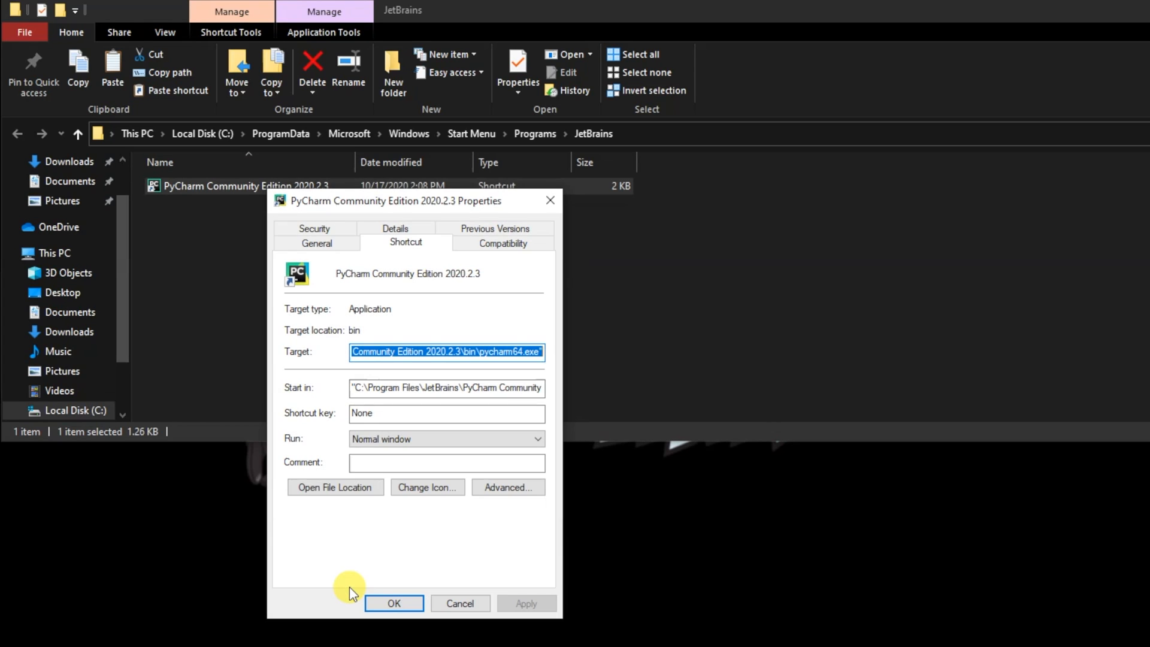
mouse_move(670, 532)
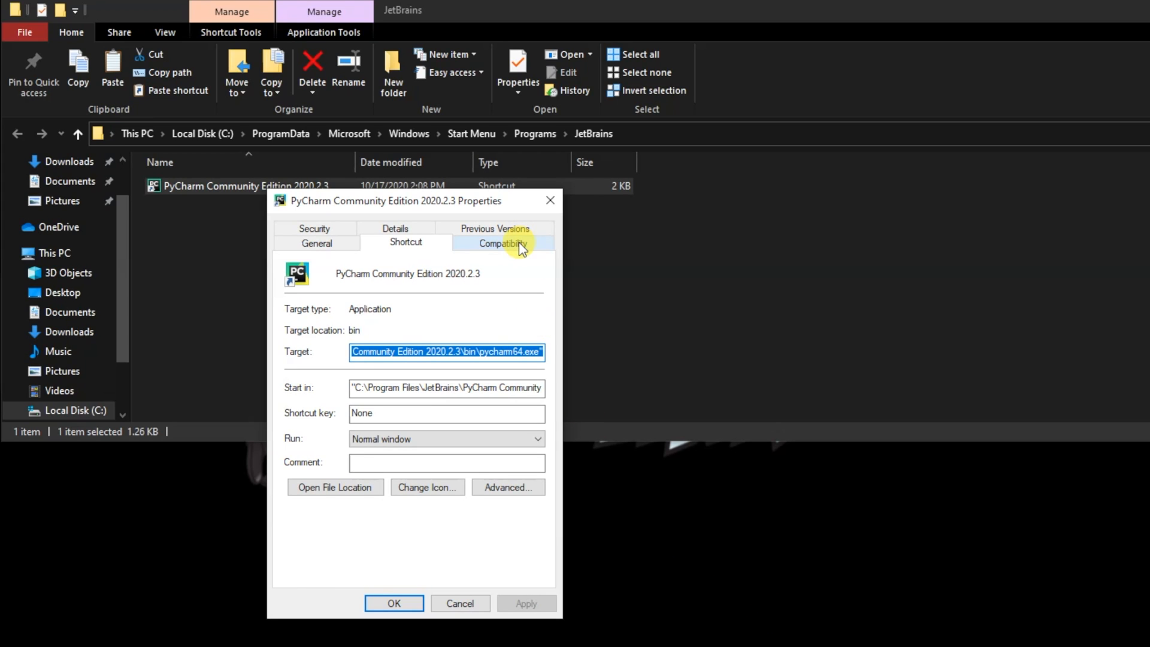
Step: Enable 'Run this program as an administrator' on the Compatibility tab and apply it
click(502, 242)
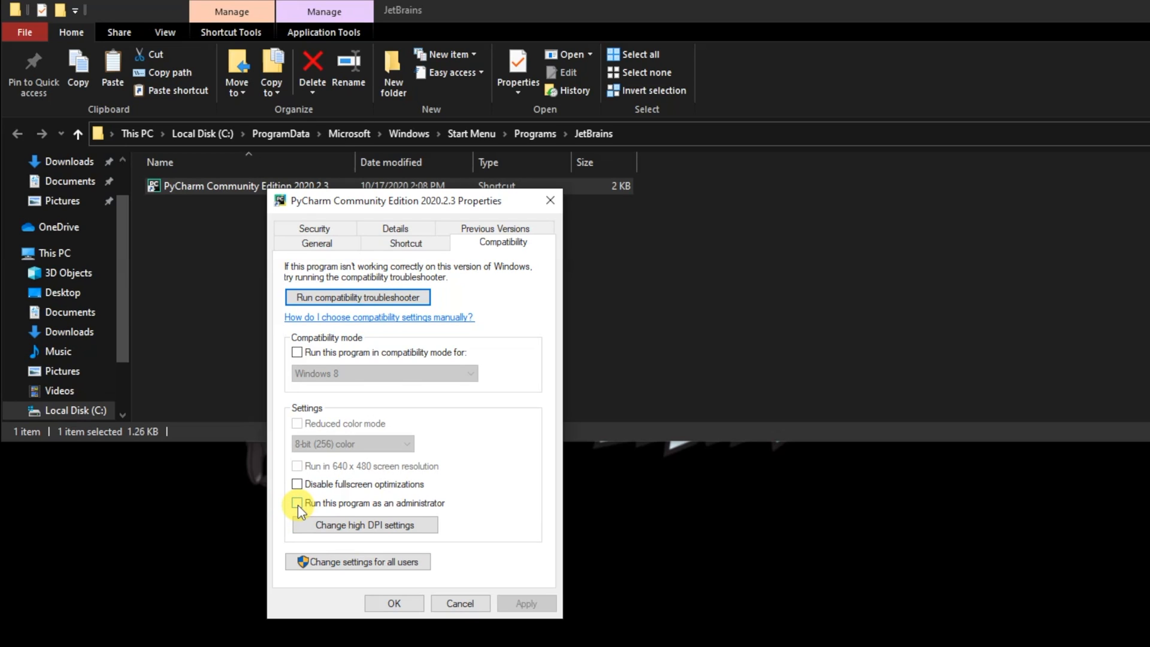
click(297, 504)
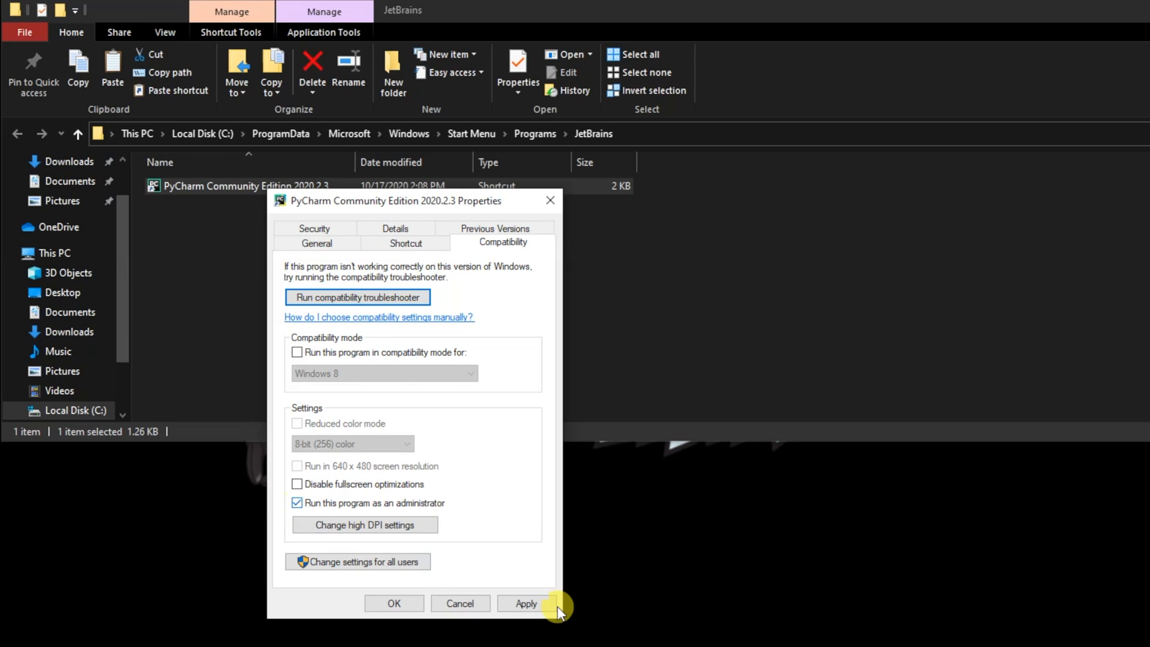
click(526, 603)
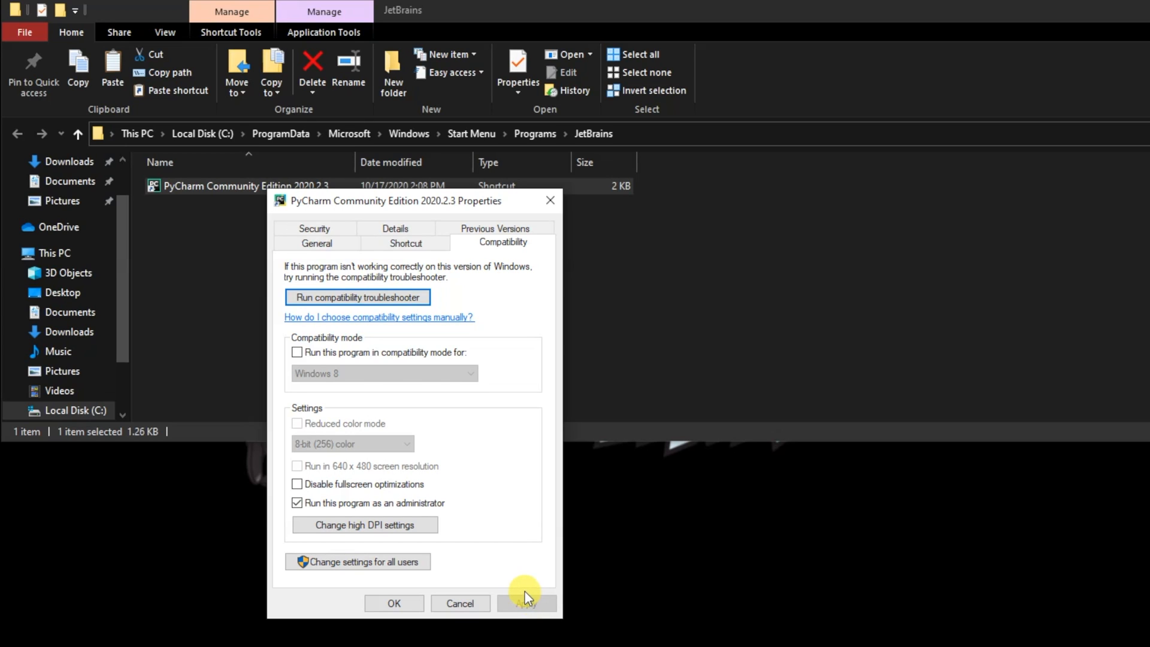
mouse_move(507, 589)
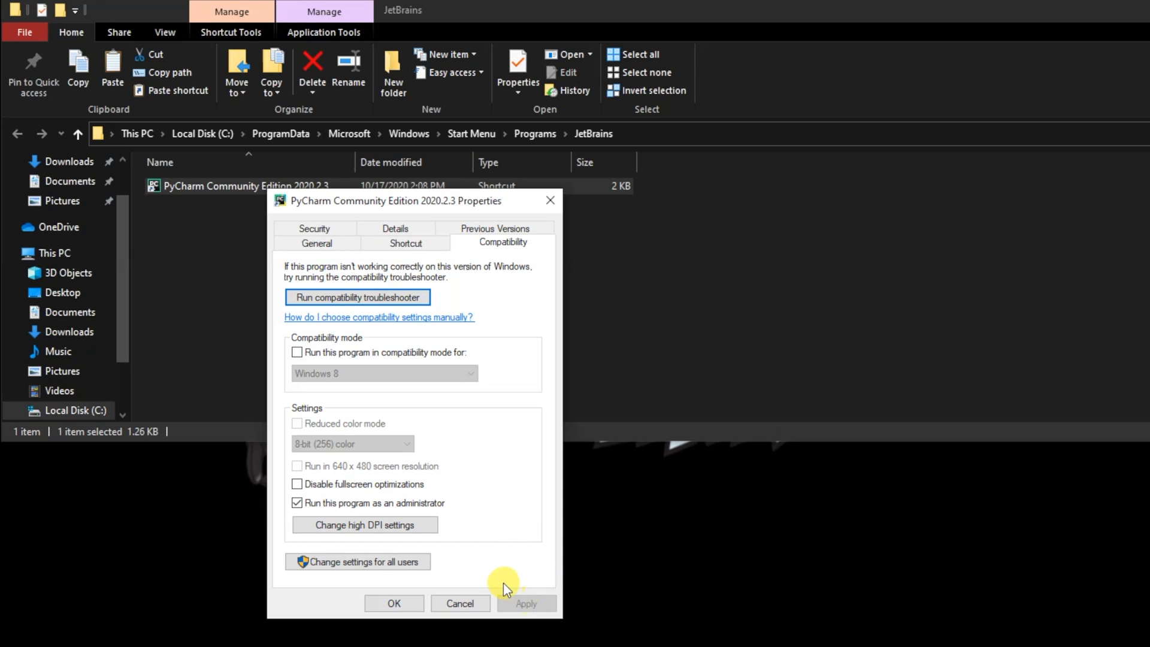
mouse_move(380, 572)
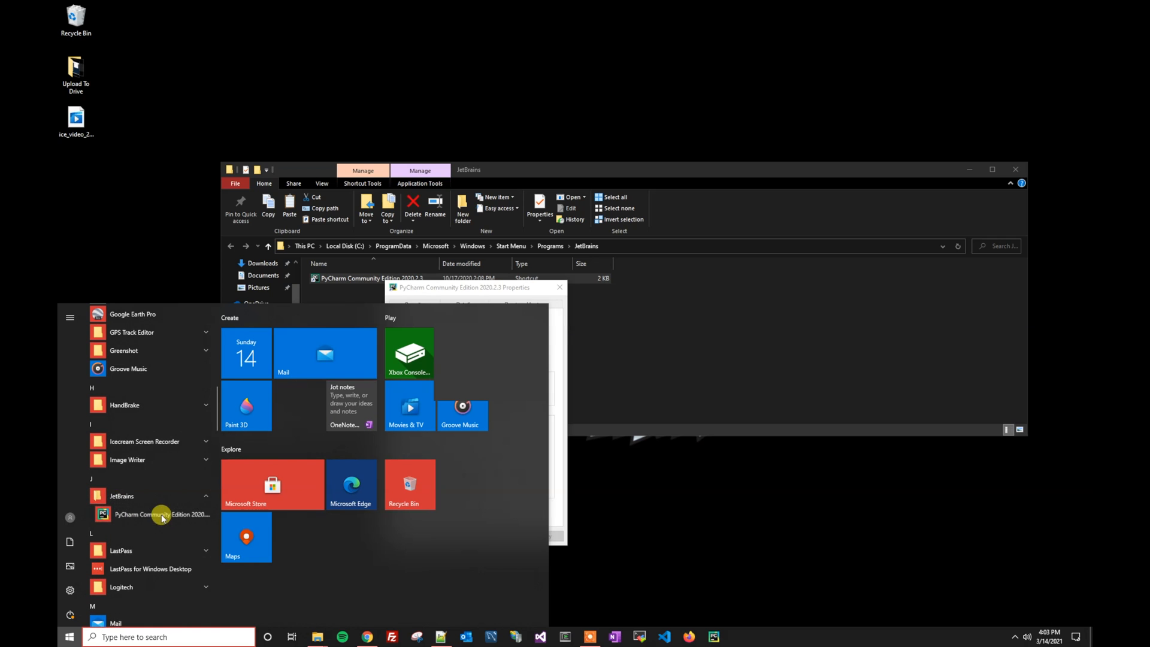
Step: Launch PyCharm Community Edition from the Start menu's JetBrains folder
click(529, 313)
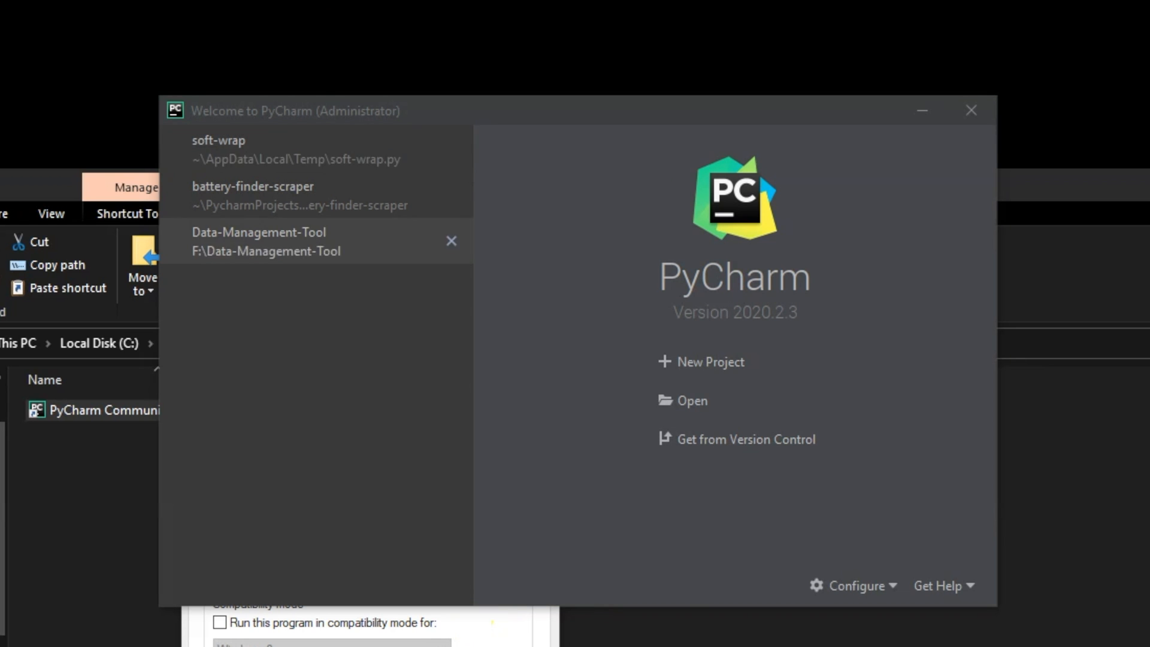
mouse_move(298, 103)
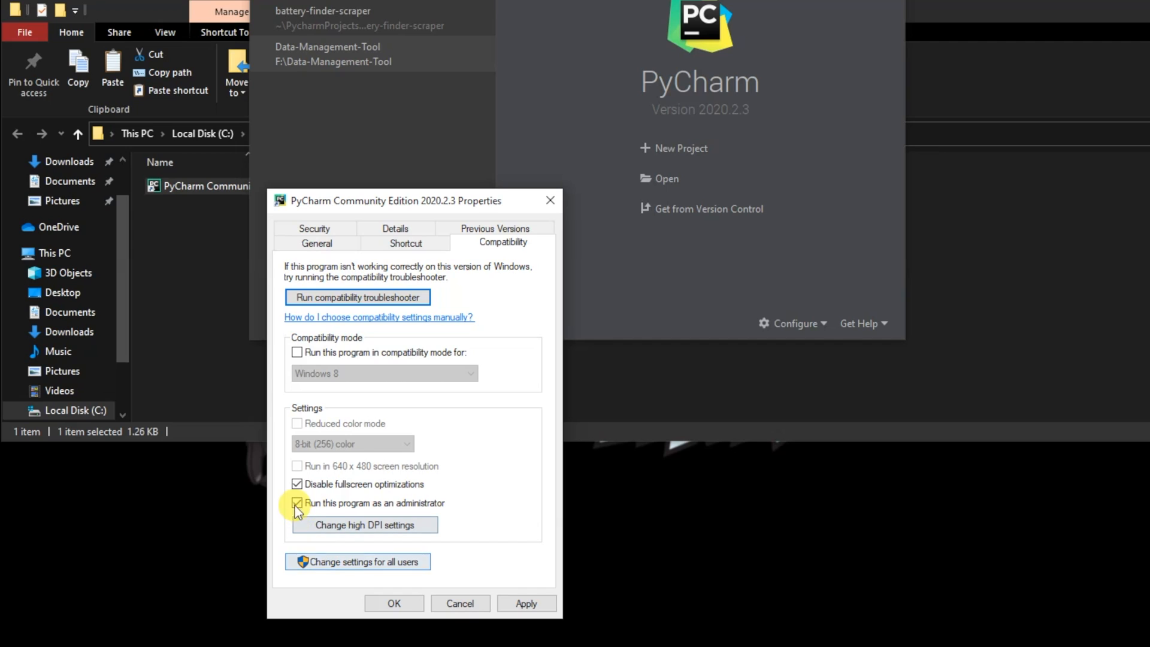
Step: Untick 'Run this program as an administrator' and apply the change
click(297, 503)
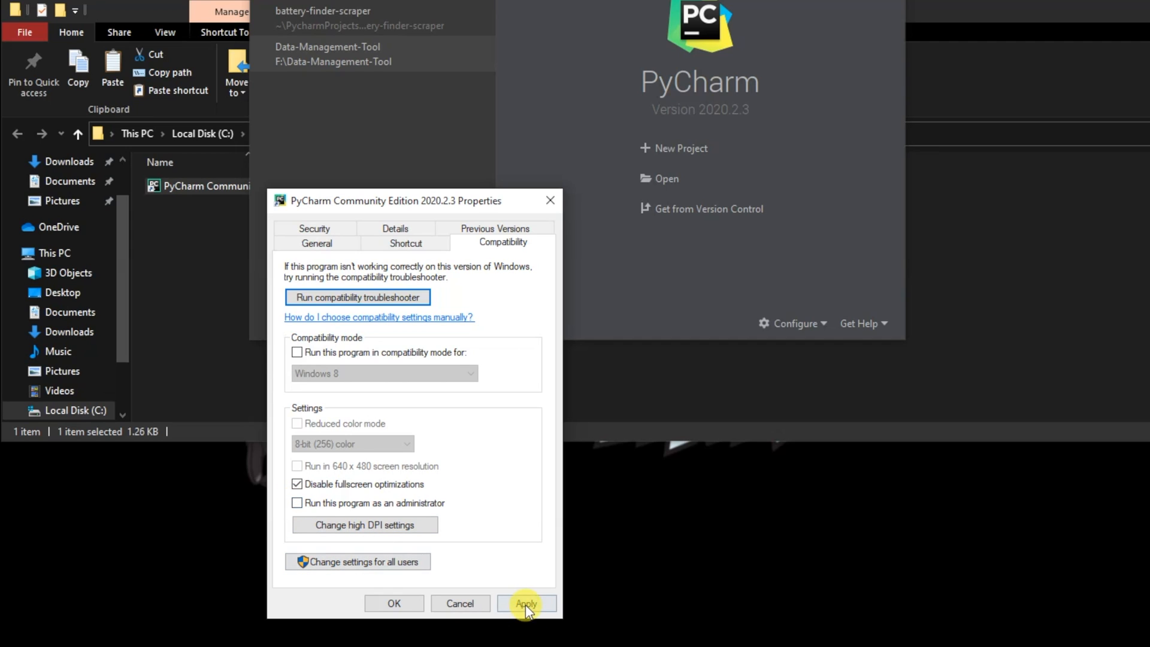
click(526, 604)
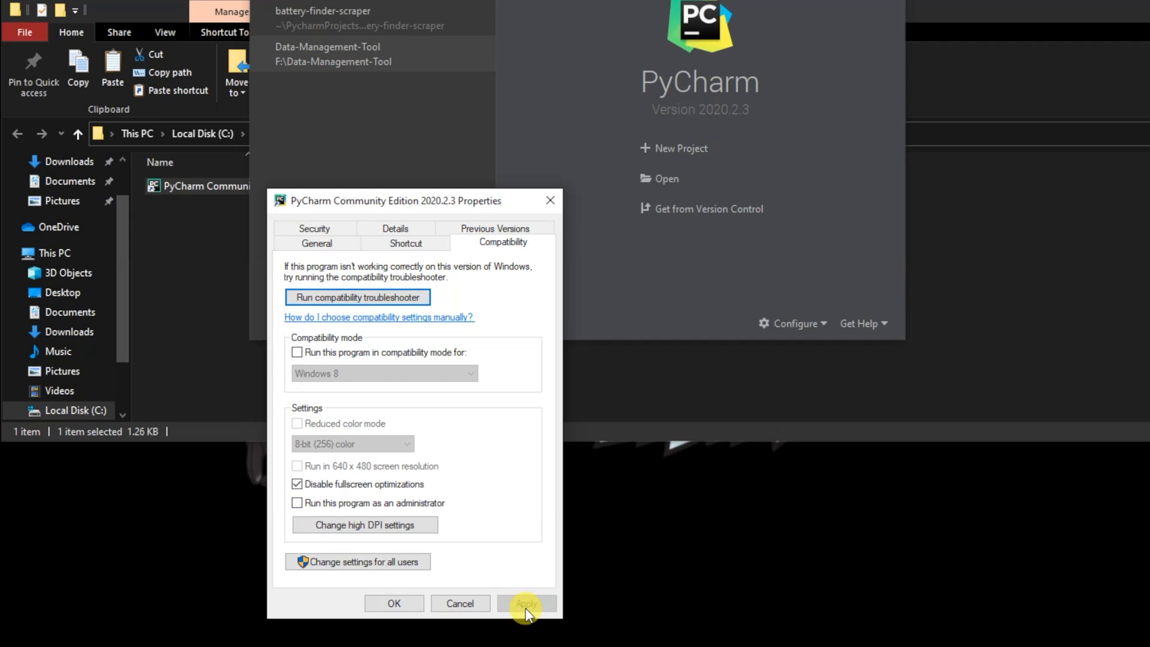